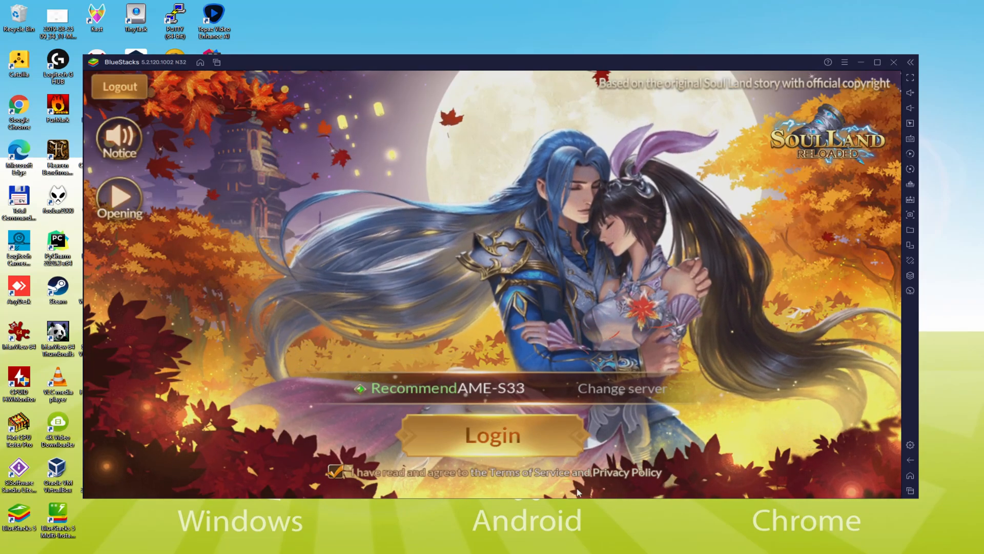
- Bring the Usitility guide's tips section and Download Game on PC link into view
click(493, 434)
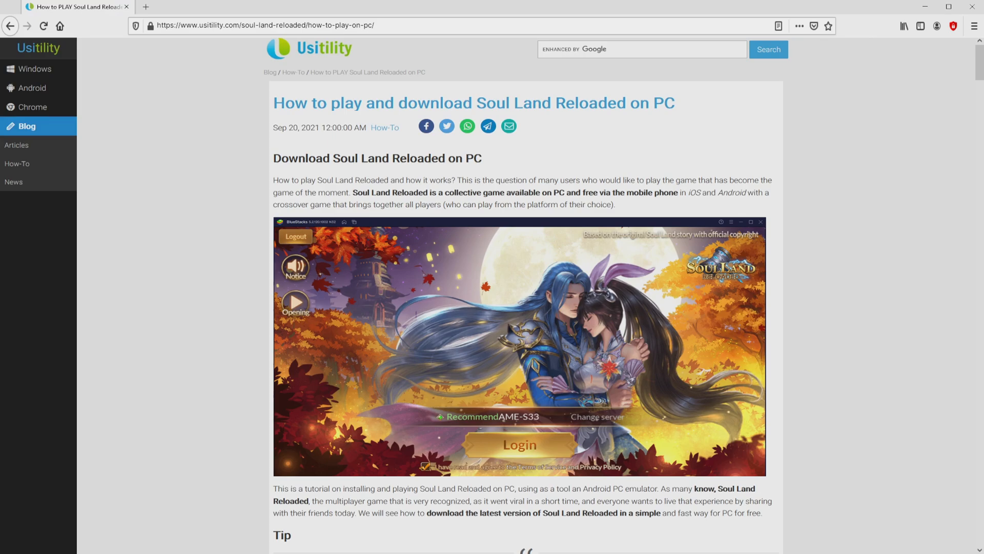
scroll(down, 3)
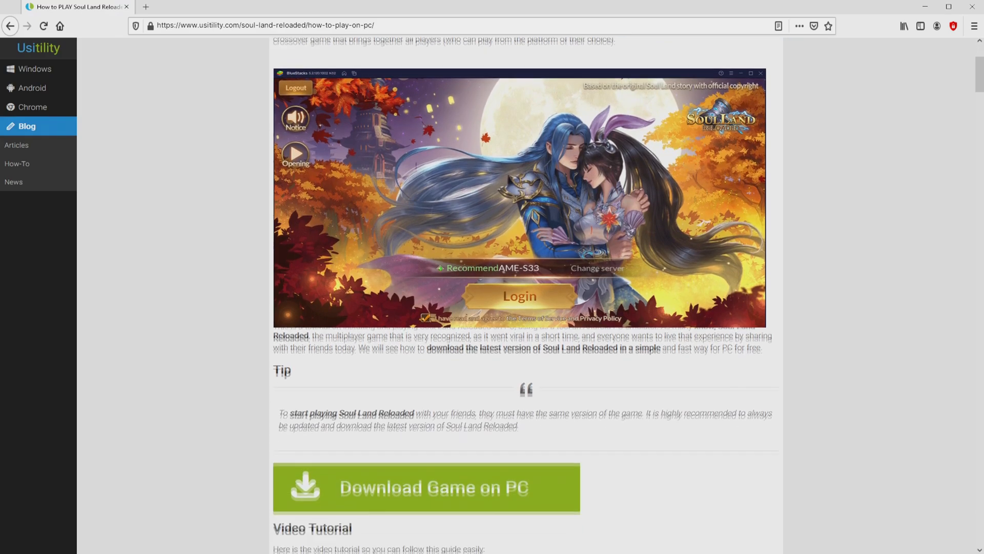
scroll(down, 3)
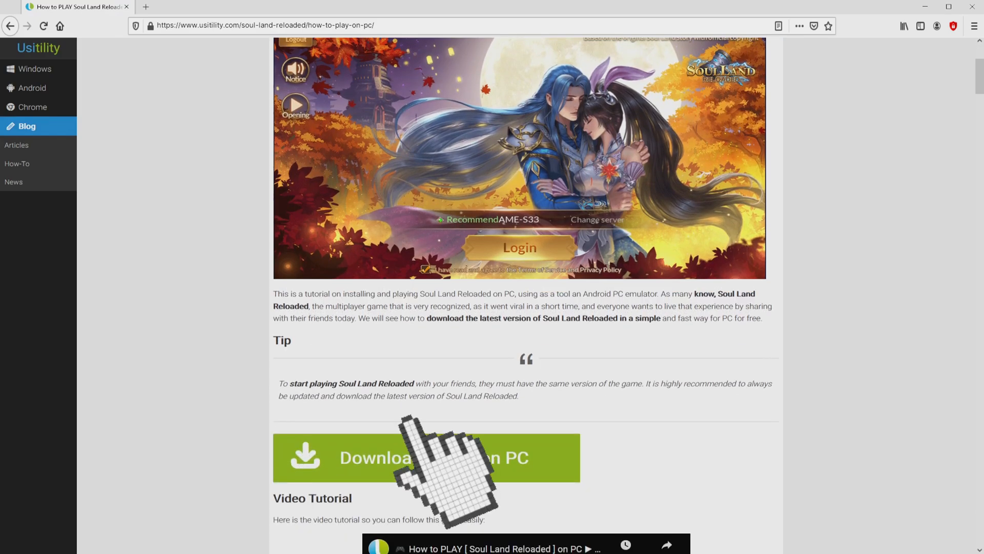
- Review the Macros and Rerolling game features, then start the BlueStacks download for Soul Land Reloaded
click(426, 457)
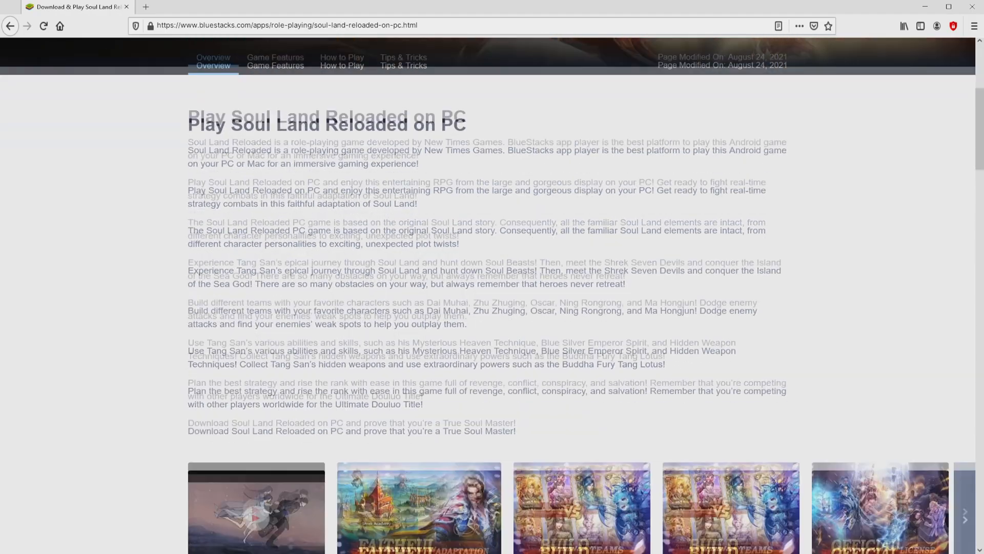
click(275, 77)
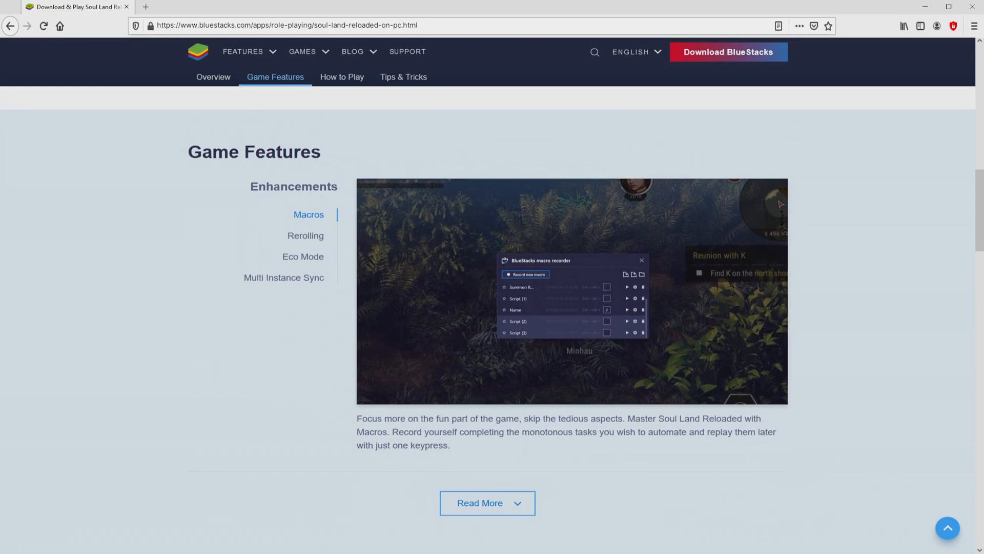
click(305, 236)
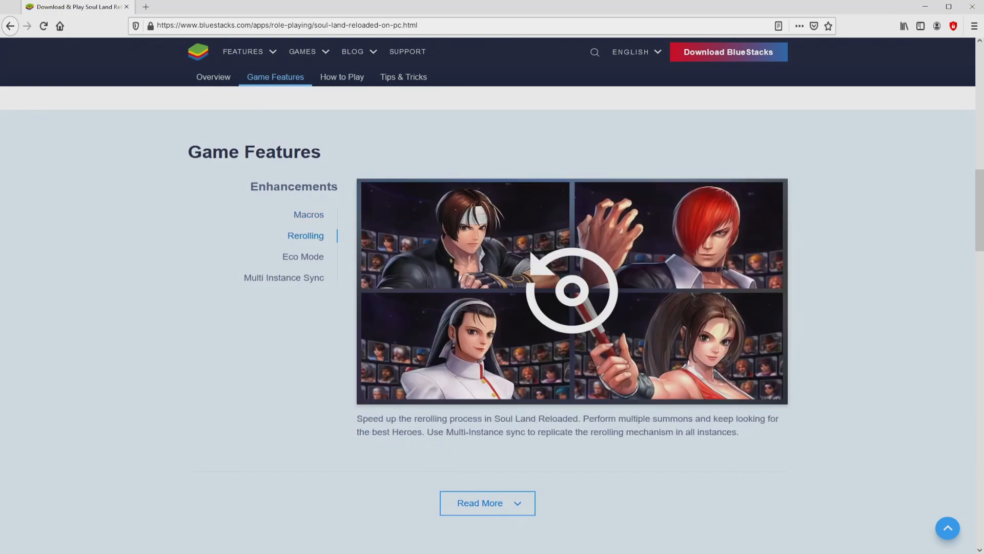
click(283, 277)
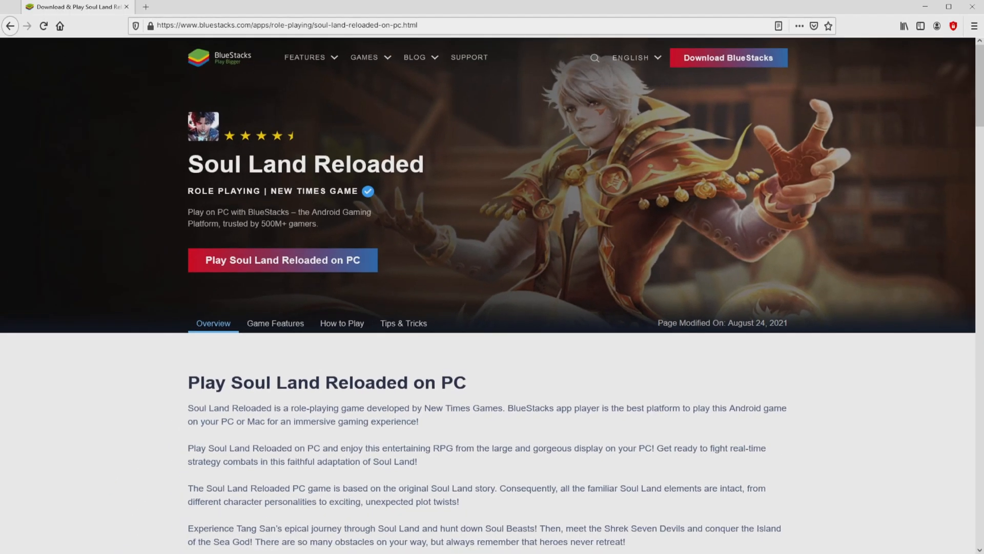
click(282, 260)
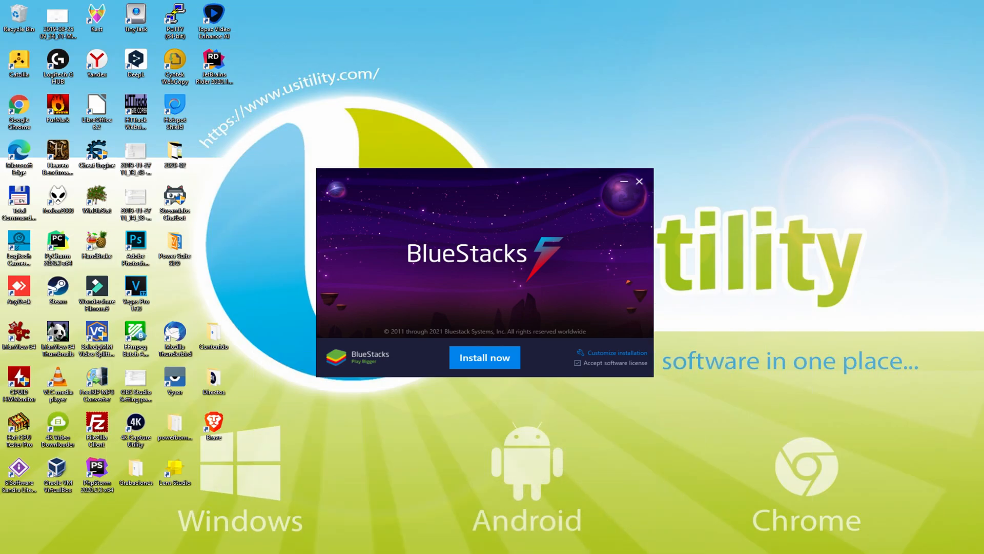
- Run the downloaded BlueStacks installer with the software license accepted
click(484, 356)
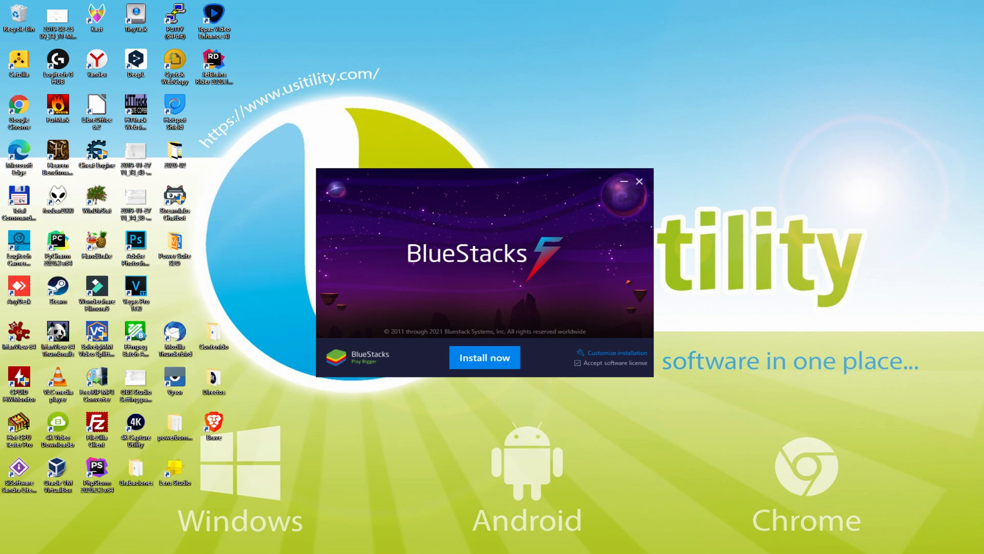
mouse_move(612, 367)
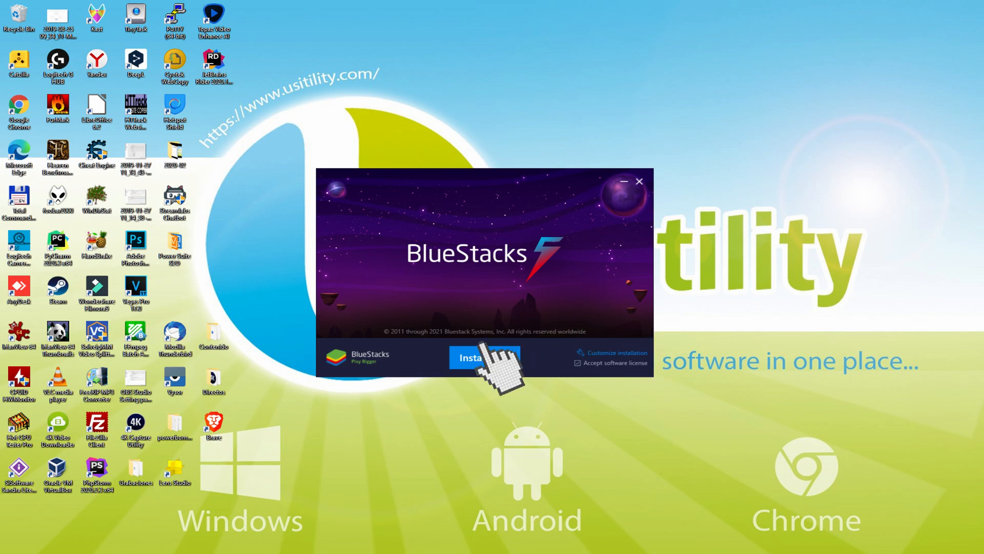
- Install BlueStacks 5 and let it launch to its Android home screen
click(485, 357)
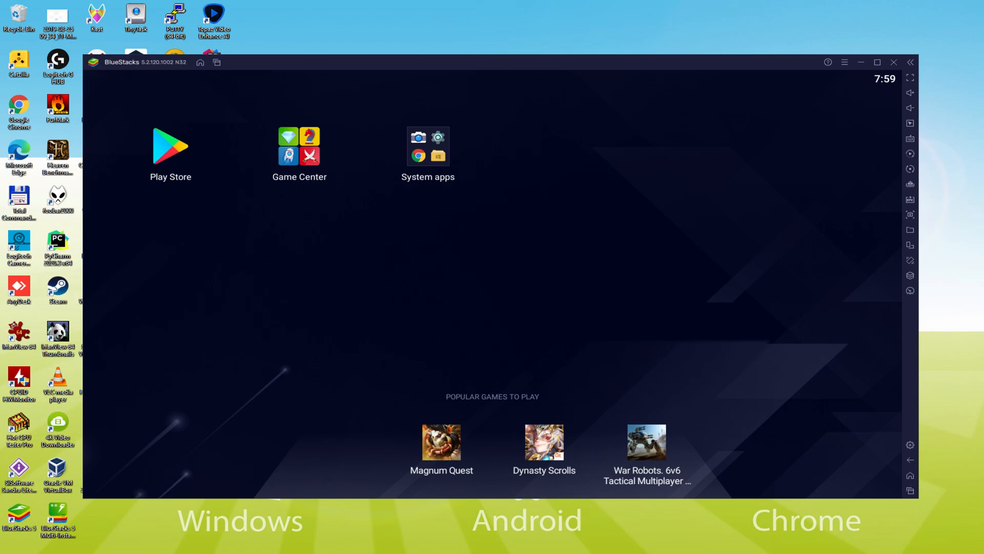
- Launch Play Store and begin Google account sign-in
click(170, 145)
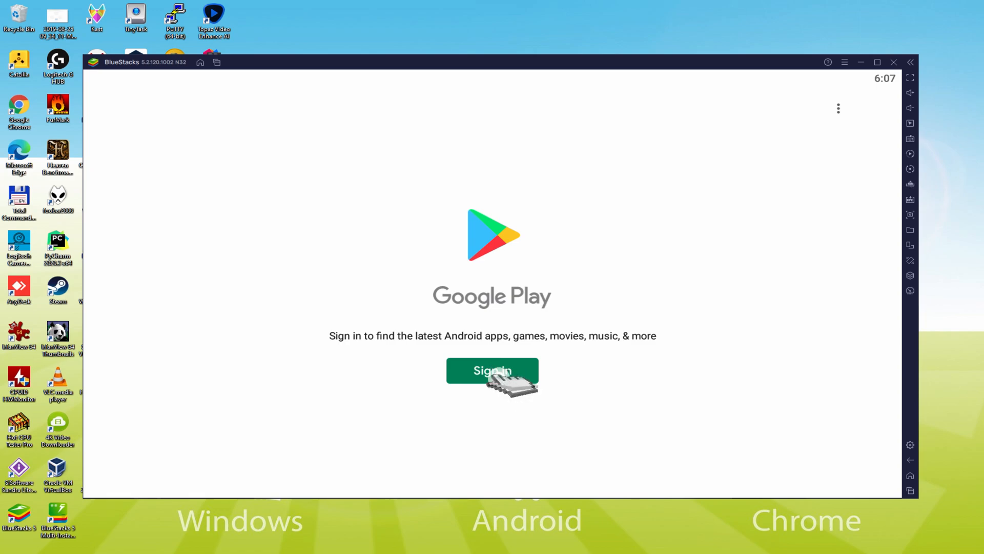
click(492, 370)
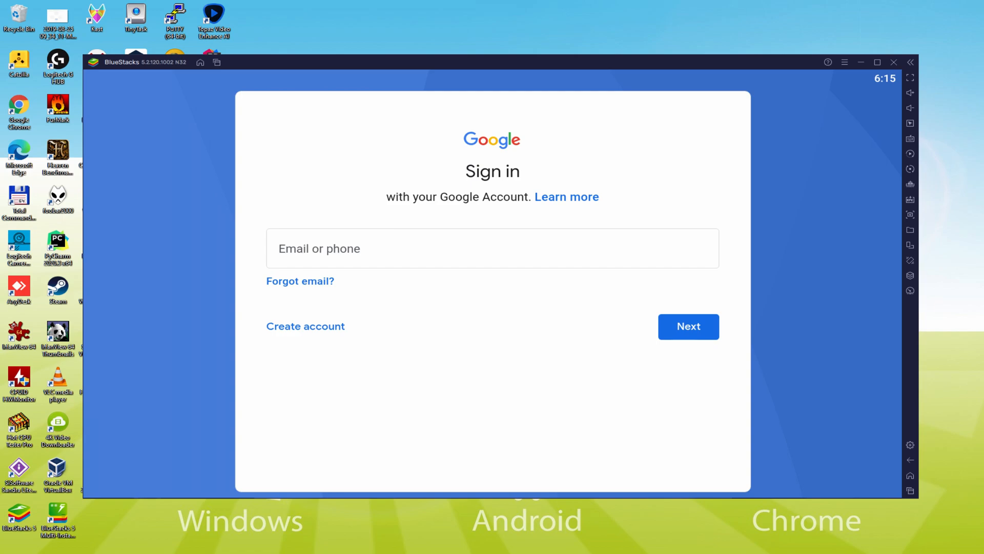
- Finish Google sign-in, agreeing to the terms and accepting Google Services with Drive backup off
click(688, 327)
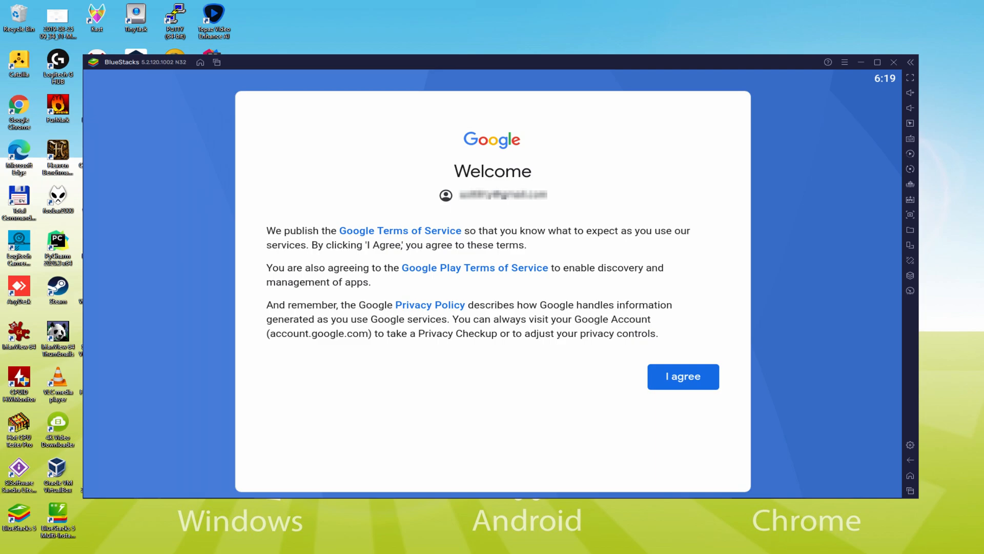
click(683, 376)
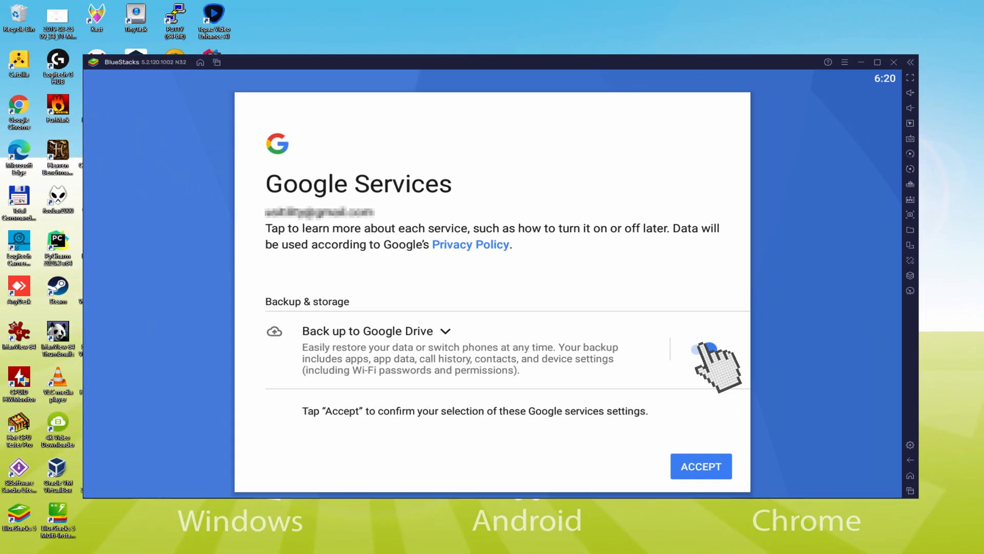
click(698, 349)
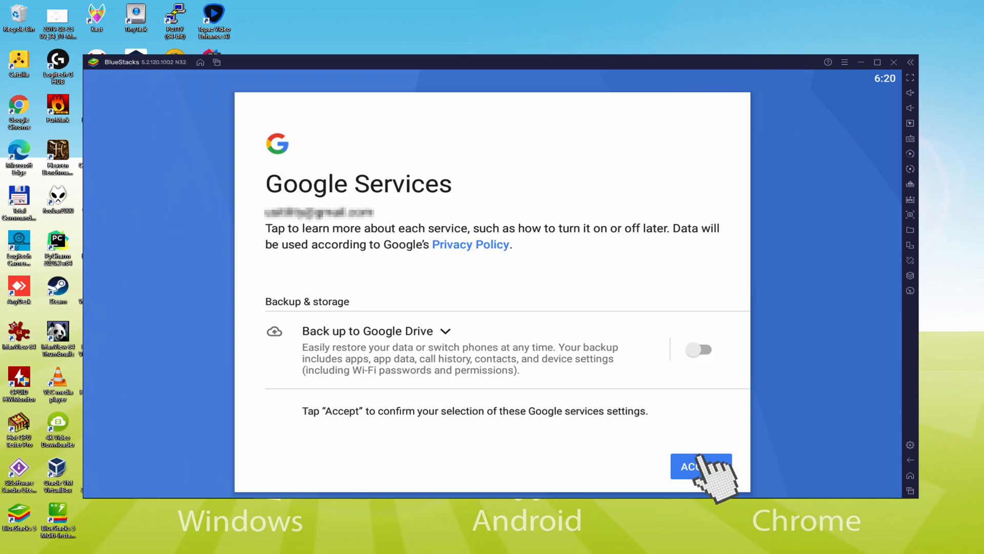
click(700, 467)
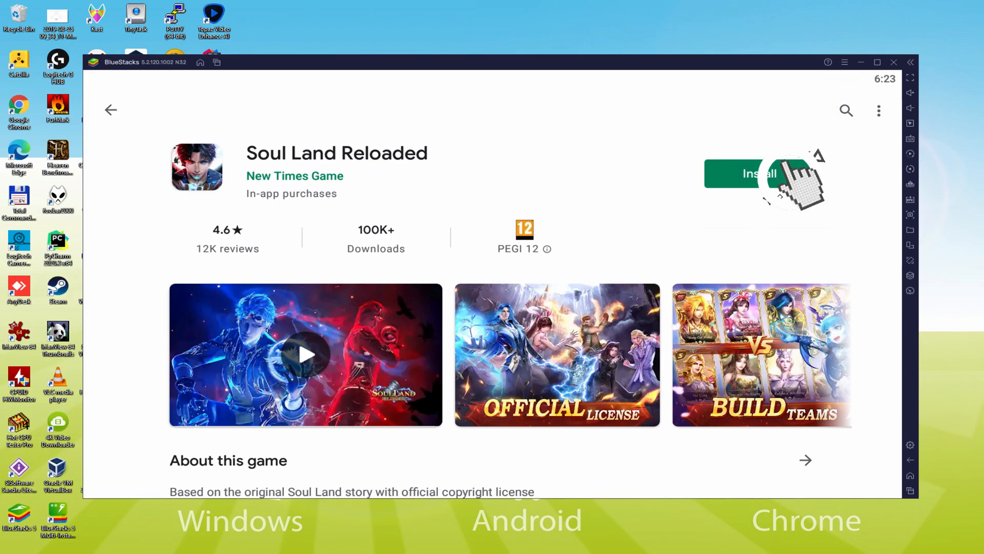
- Install Soul Land Reloaded by New Times Game from Google Play
click(751, 173)
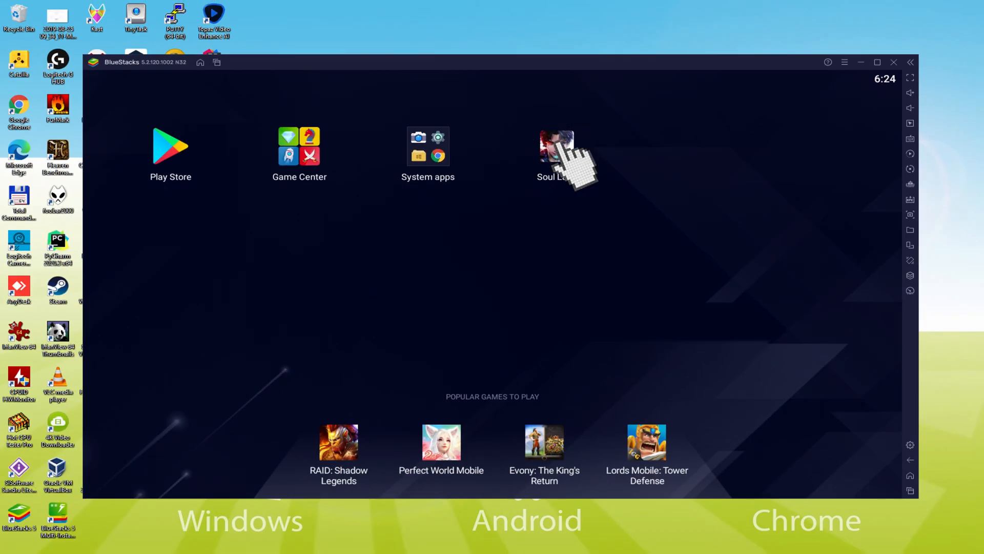
- Launch Soul Land Reloaded from the BlueStacks home screen
click(555, 146)
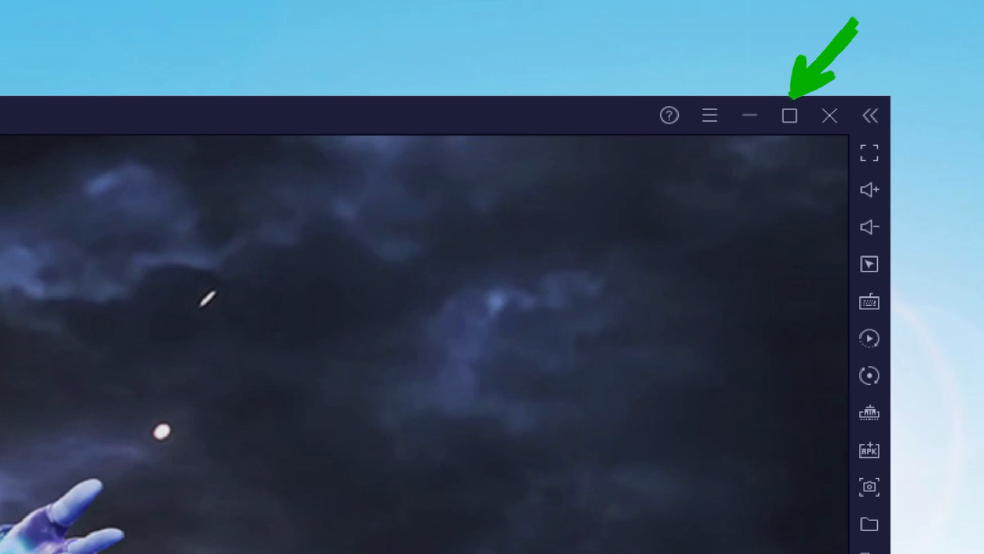
- Maximize the emulator and confirm the Young Tang San and Young Xiao Wu summons
click(788, 114)
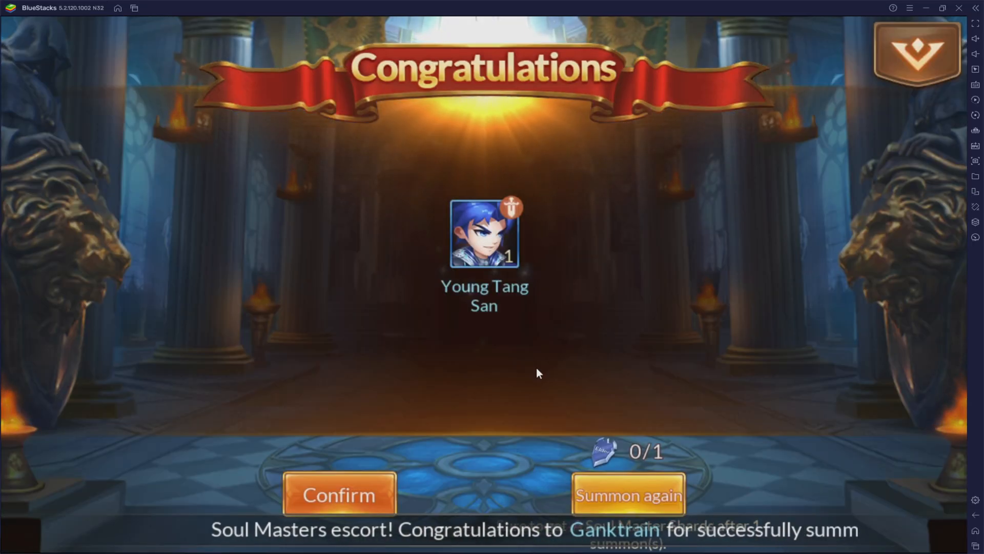
click(339, 493)
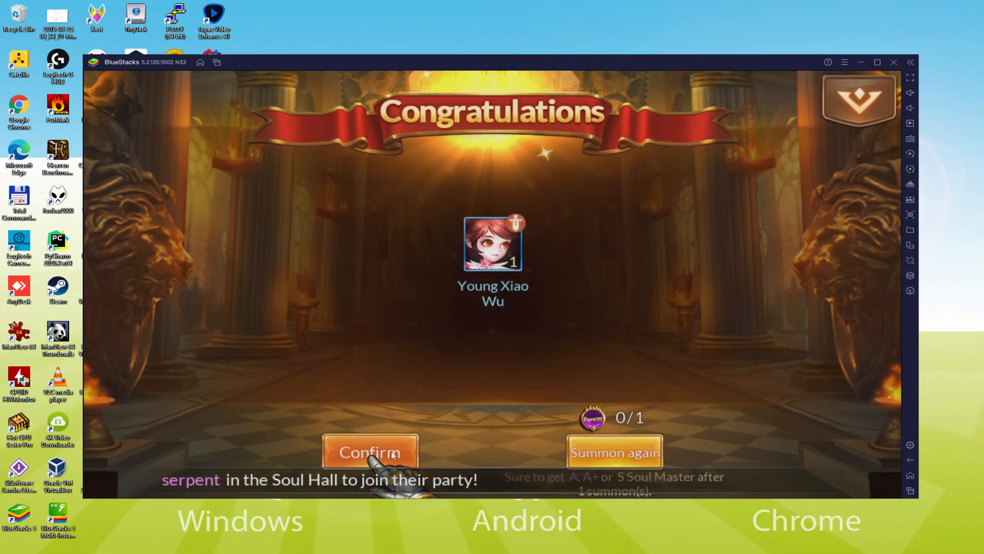
click(369, 452)
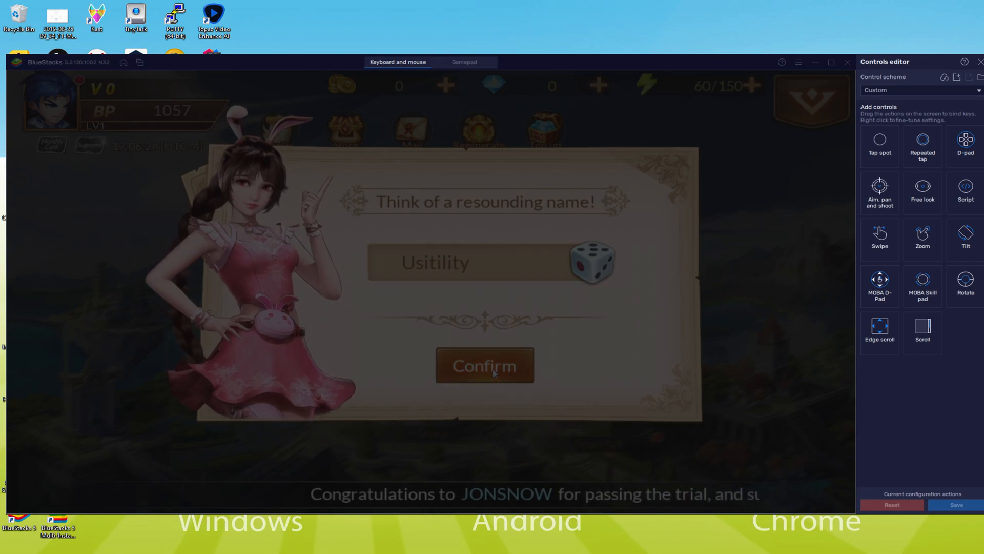
- Confirm the character name and enter Chapter 1 Academy Enrollment on the campaign map
click(484, 365)
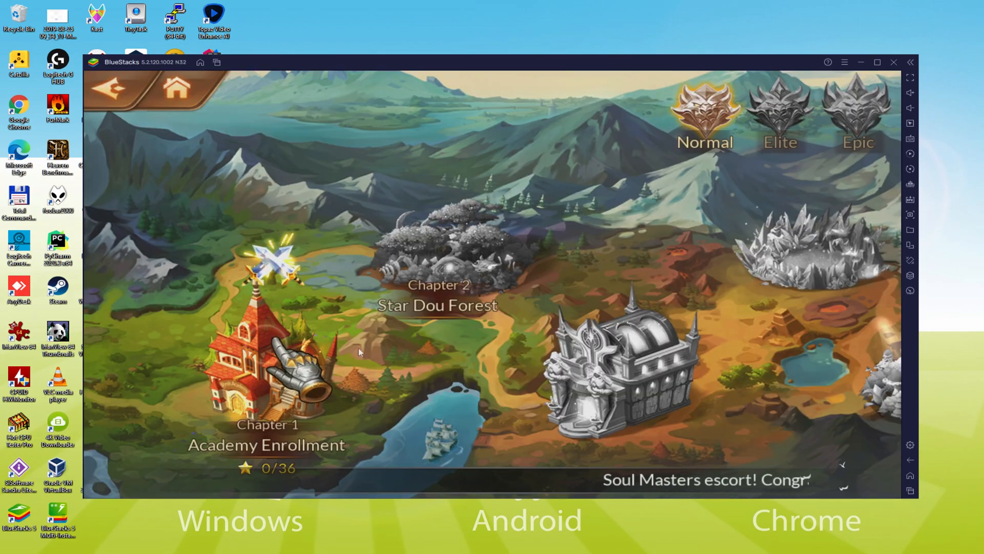
click(267, 377)
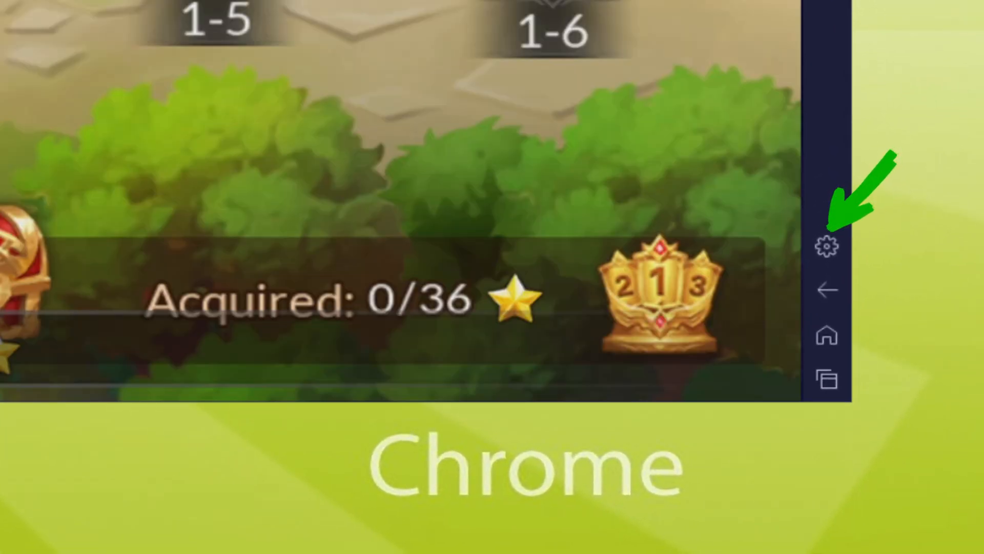
- Show the emulator Preferences settings, then return to the game
click(827, 245)
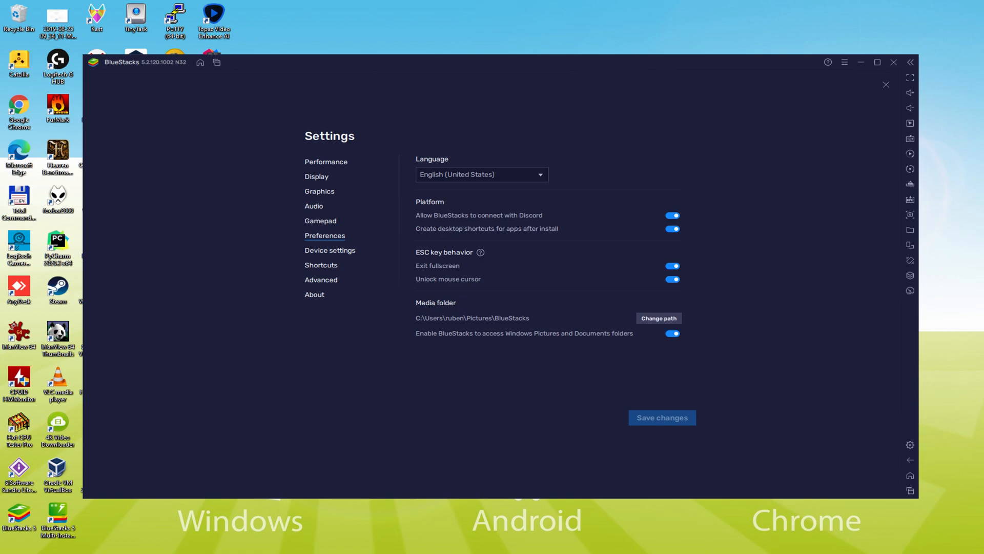
click(886, 84)
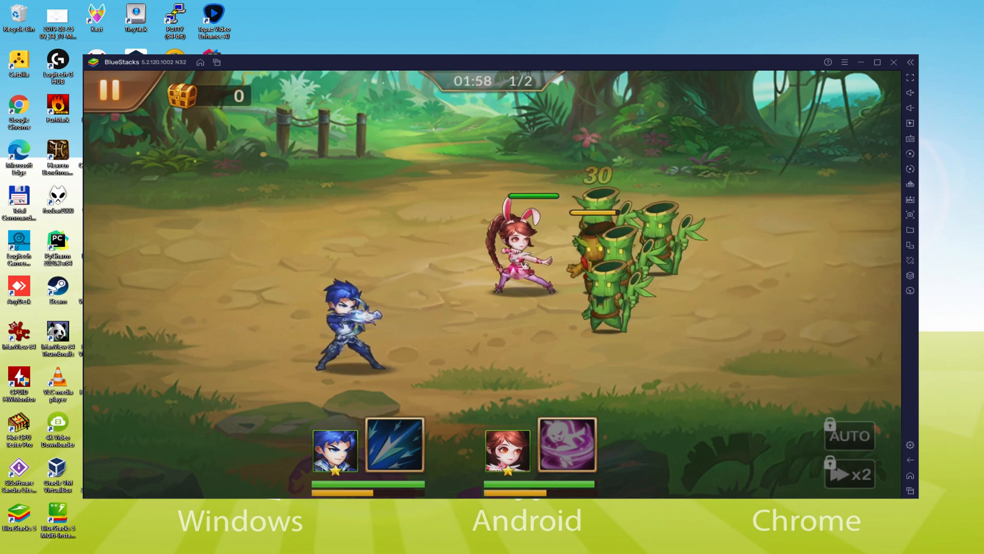
- Advance the tutorial and cast Xiao Wu's Soul Skill on the bamboo creatures
click(566, 449)
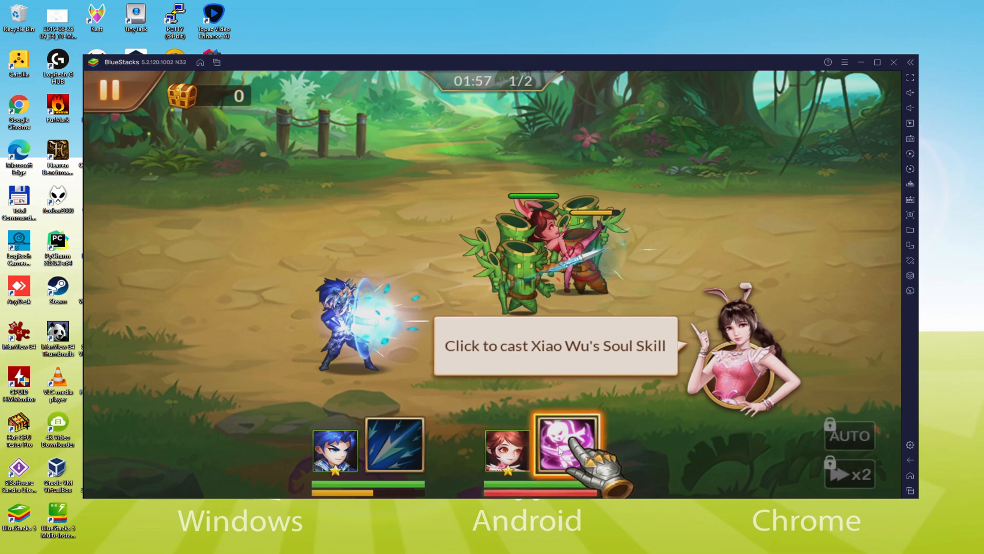
click(566, 448)
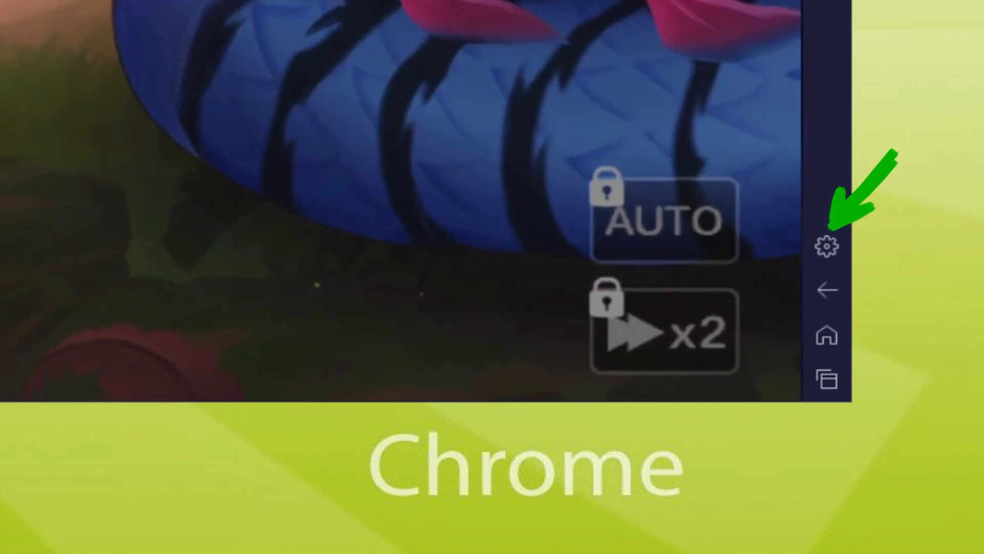
- Bring up the emulator settings during the blue serpent battle
click(828, 245)
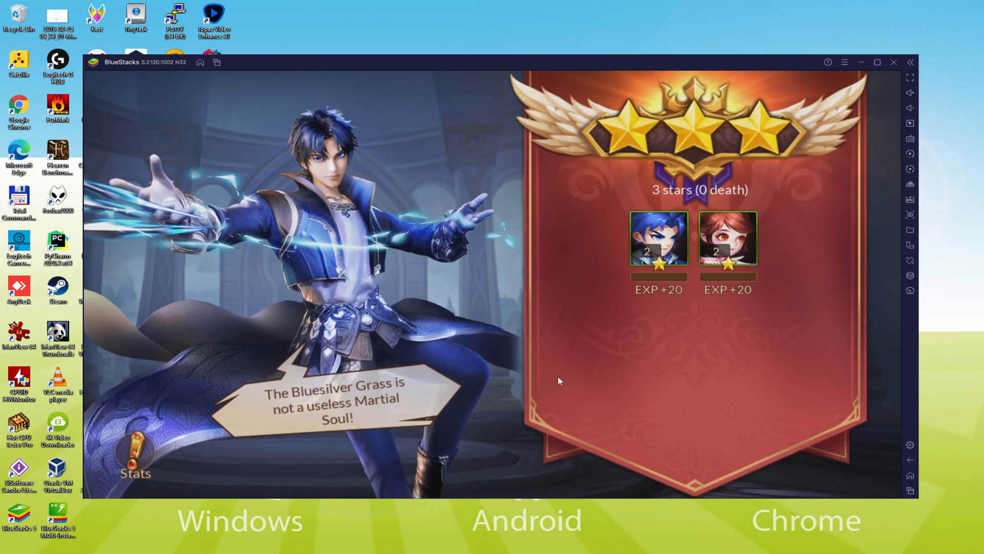
- Continue past the 3-star victory results with 20 EXP per hero
click(559, 379)
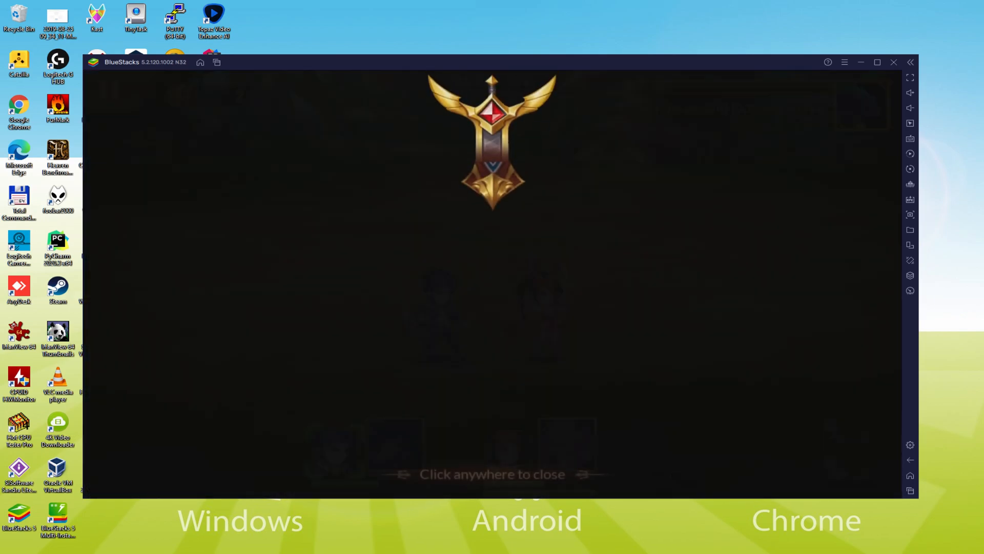